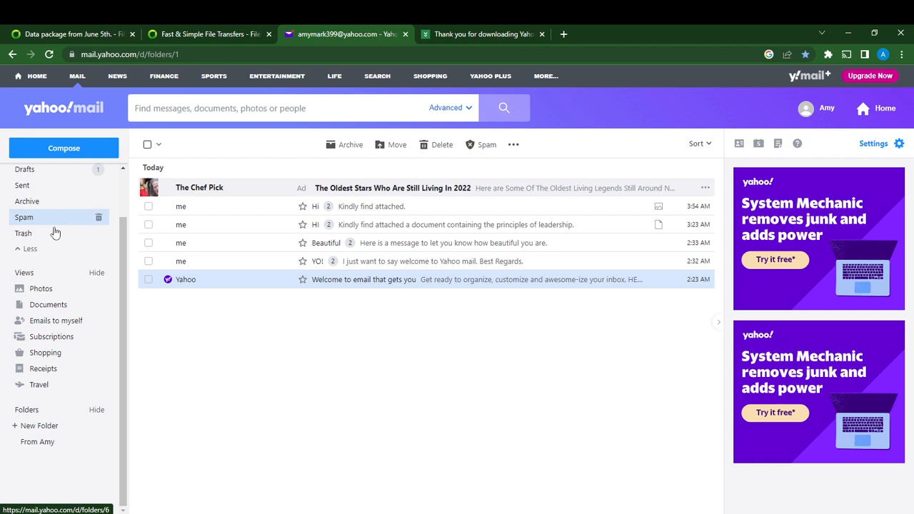
{"action": "mouse_move", "coordinate": [64, 420]}
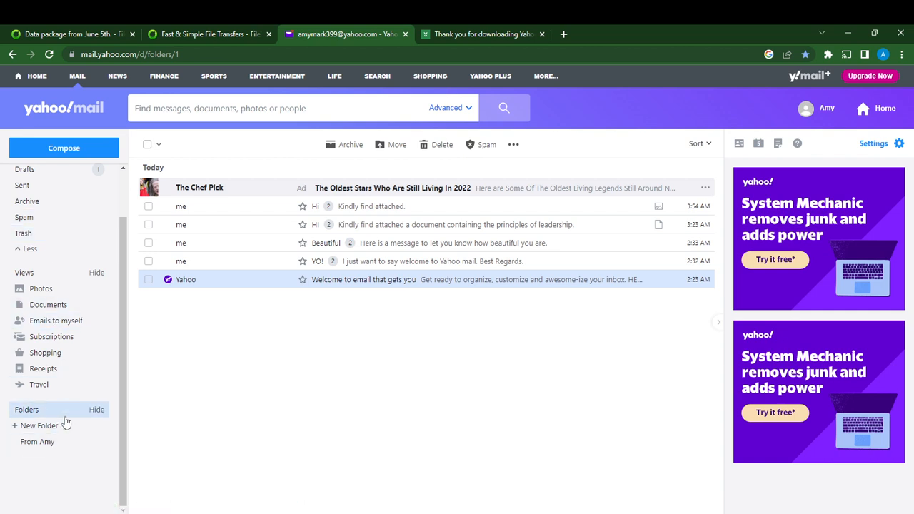
{"action": "mouse_move", "coordinate": [37, 441]}
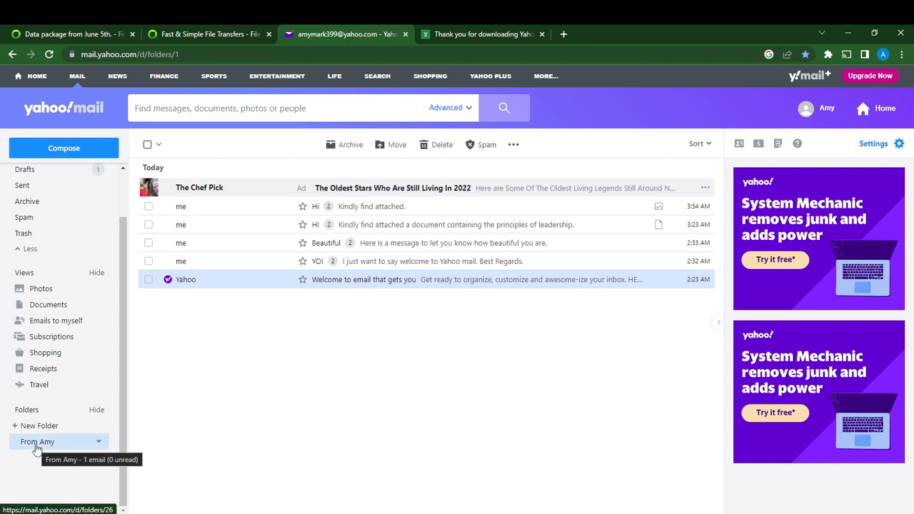
{"action": "mouse_move", "coordinate": [40, 426]}
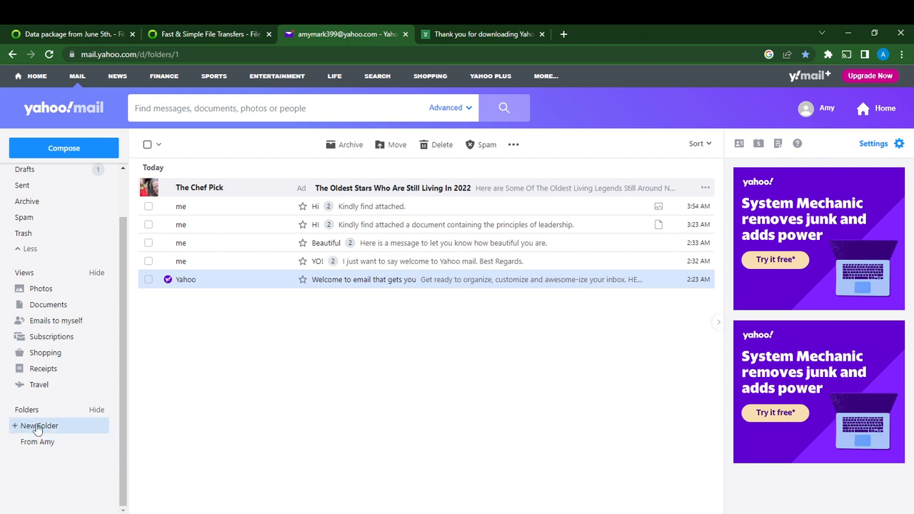
{"action": "mouse_move", "coordinate": [31, 430]}
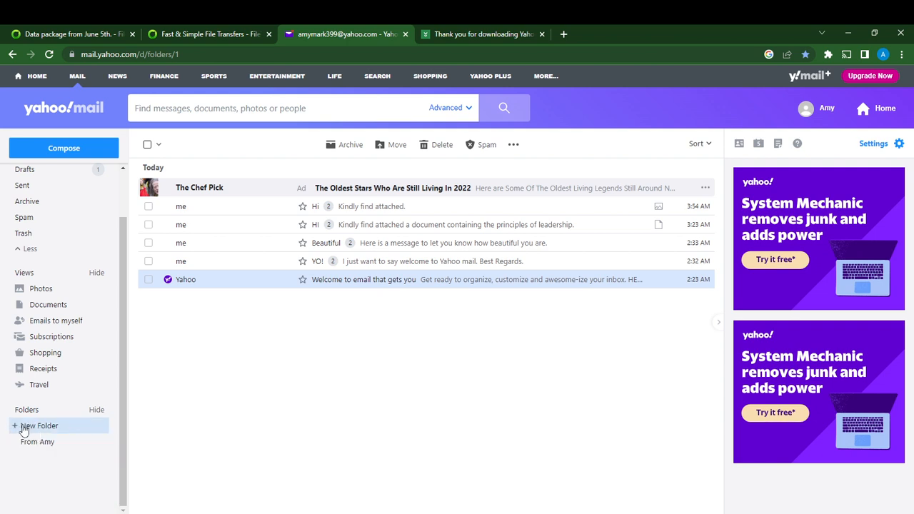
- Create a new sidebar folder named 'Broad'
{"action": "left_click", "coordinate": [40, 425]}
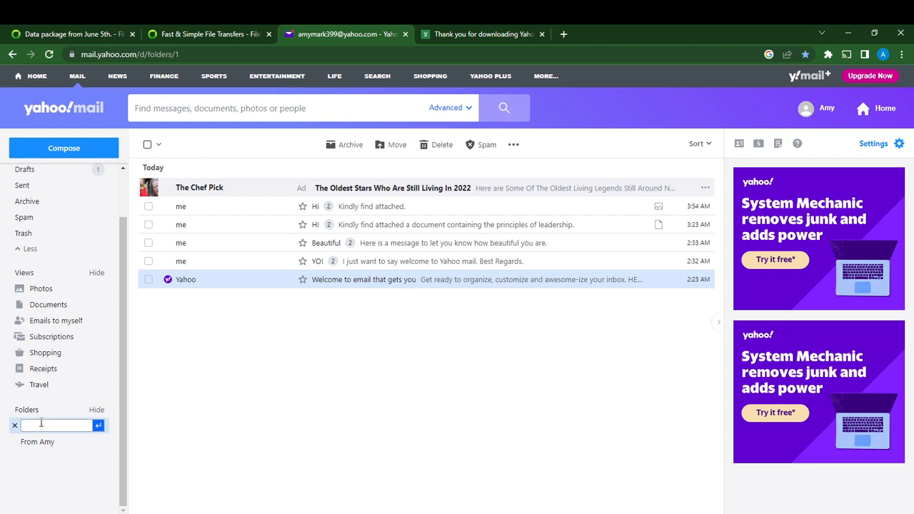
{"action": "type", "text": "8"}
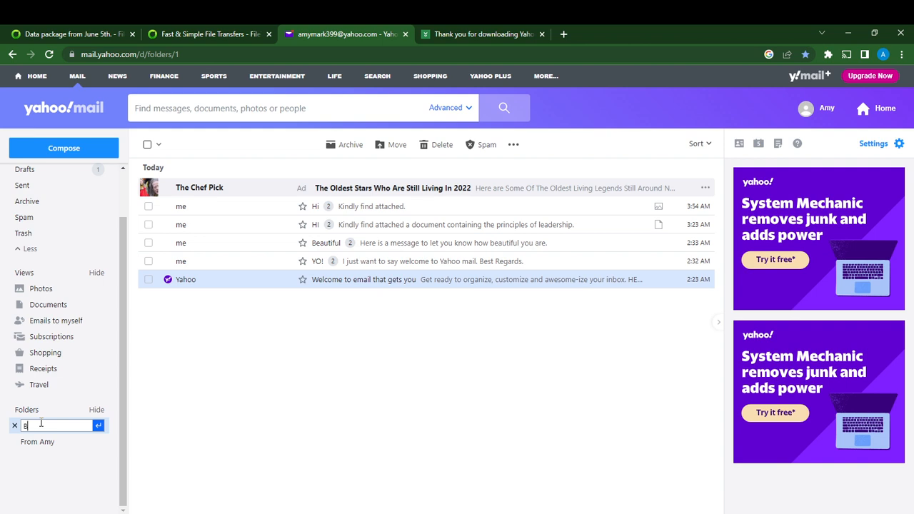
{"action": "type", "text": "ro"}
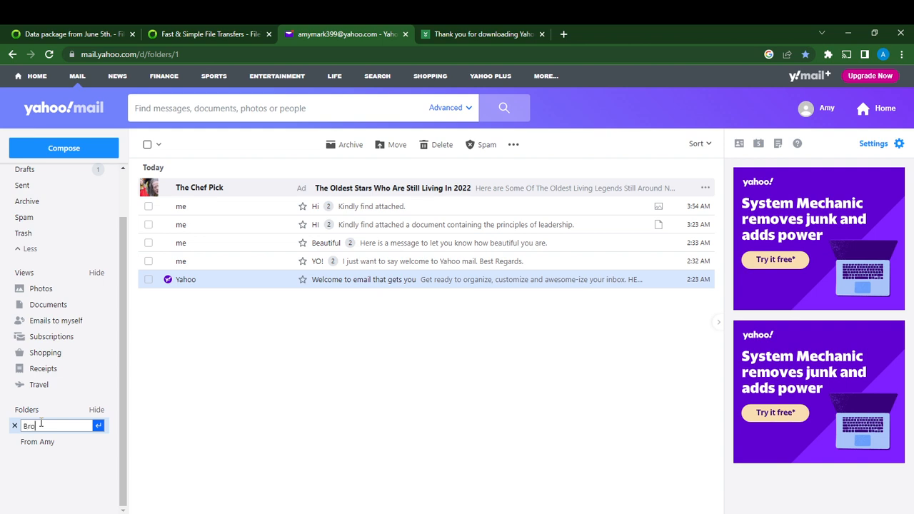
{"action": "type", "text": "ad"}
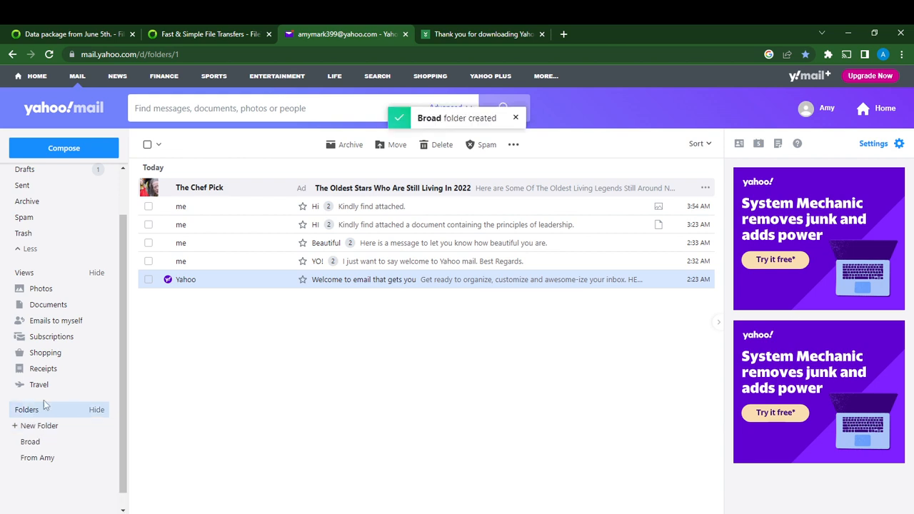
- Open the empty Broad folder and scroll the sidebar back up
{"action": "left_click", "coordinate": [31, 442]}
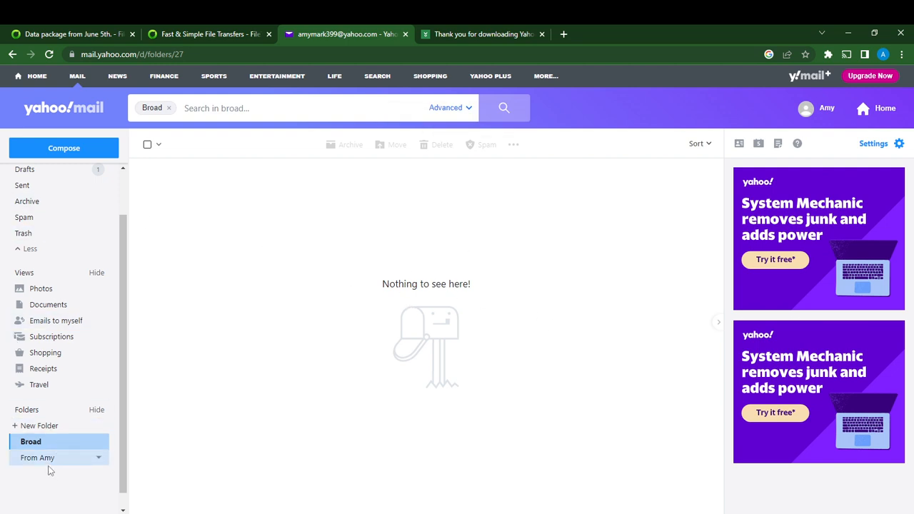
{"action": "mouse_move", "coordinate": [51, 248]}
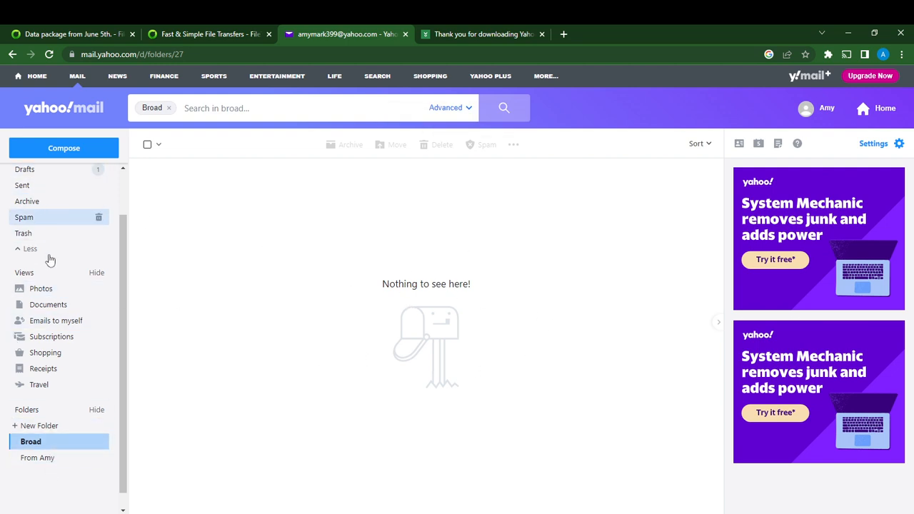
{"action": "scroll", "scroll_direction": "up", "scroll_amount": 3}
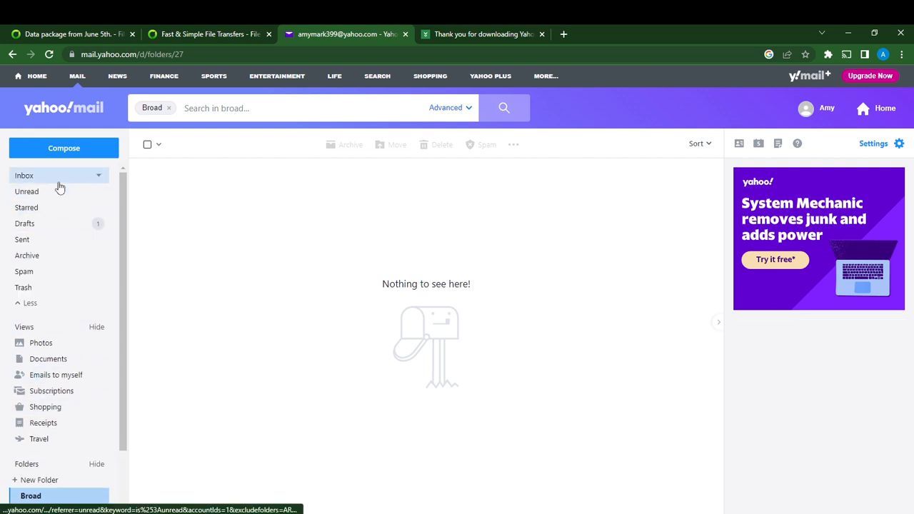
- Return to the inbox and select the 'YO!' conversation's checkbox
{"action": "left_click", "coordinate": [25, 175]}
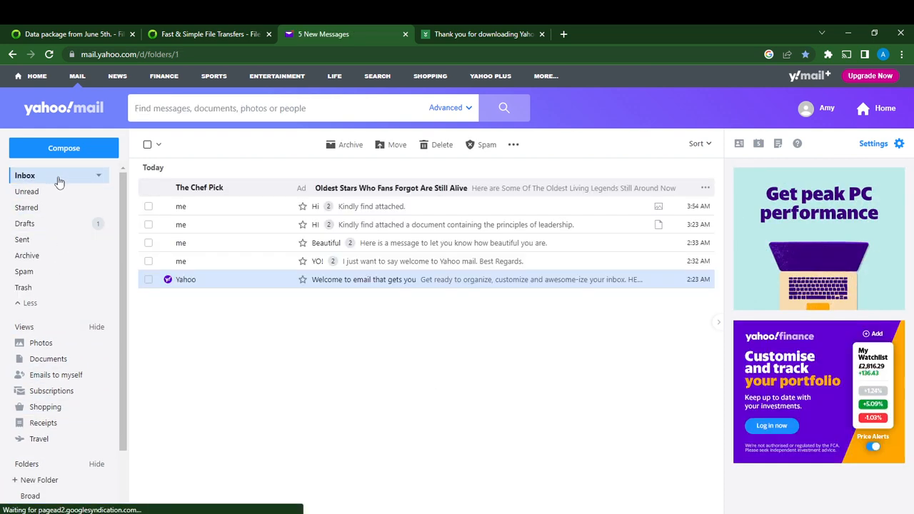
{"action": "mouse_move", "coordinate": [328, 268]}
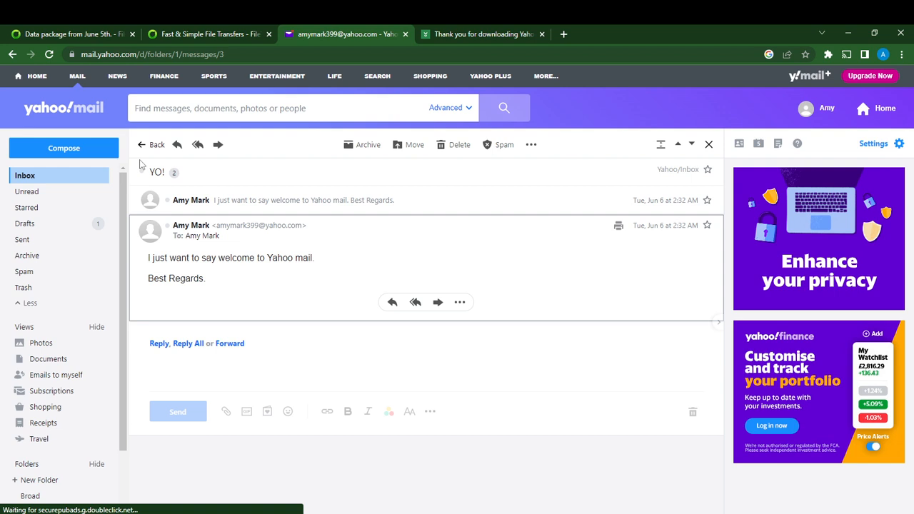
{"action": "left_click", "coordinate": [151, 144]}
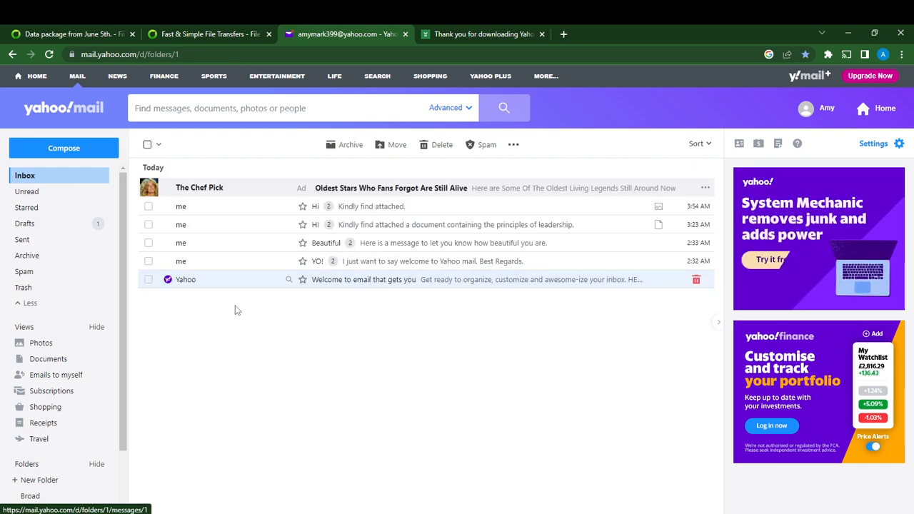
{"action": "left_click", "coordinate": [147, 261]}
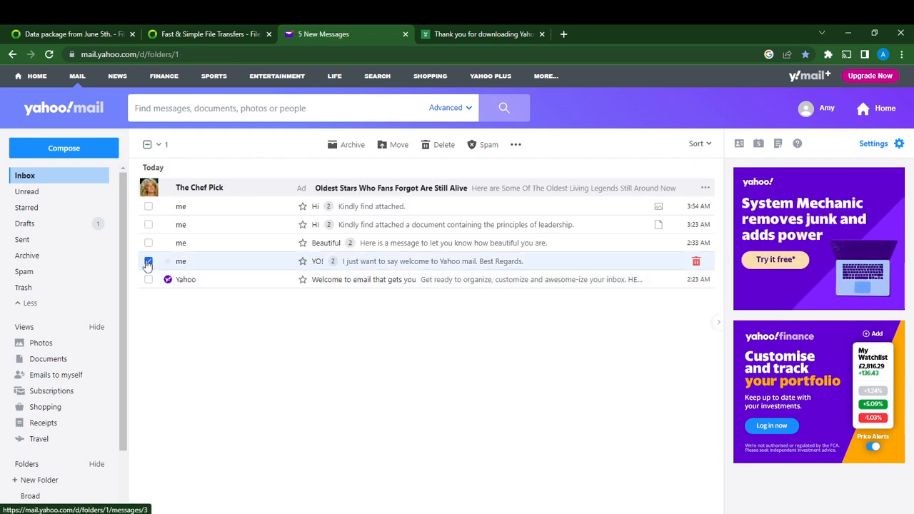
{"action": "left_click", "coordinate": [147, 261]}
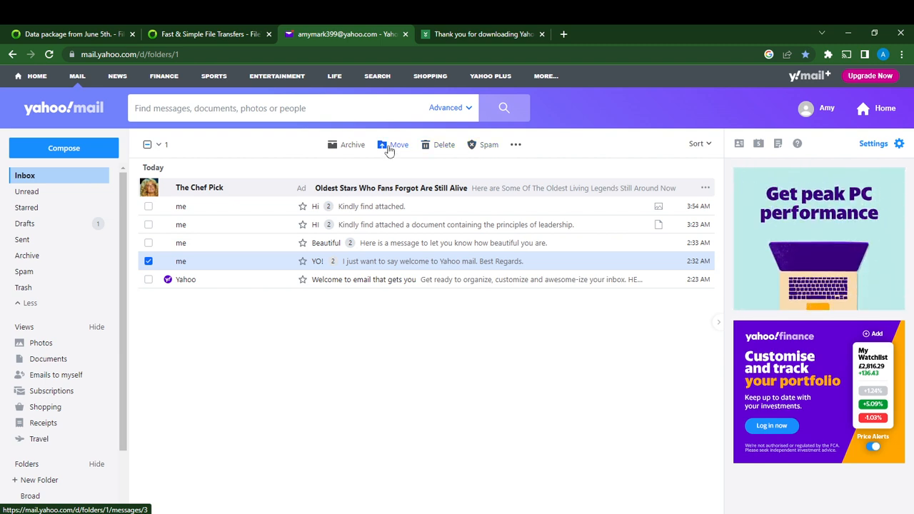
- Move the selected 'YO!' conversation into the Broad folder
{"action": "left_click", "coordinate": [394, 144]}
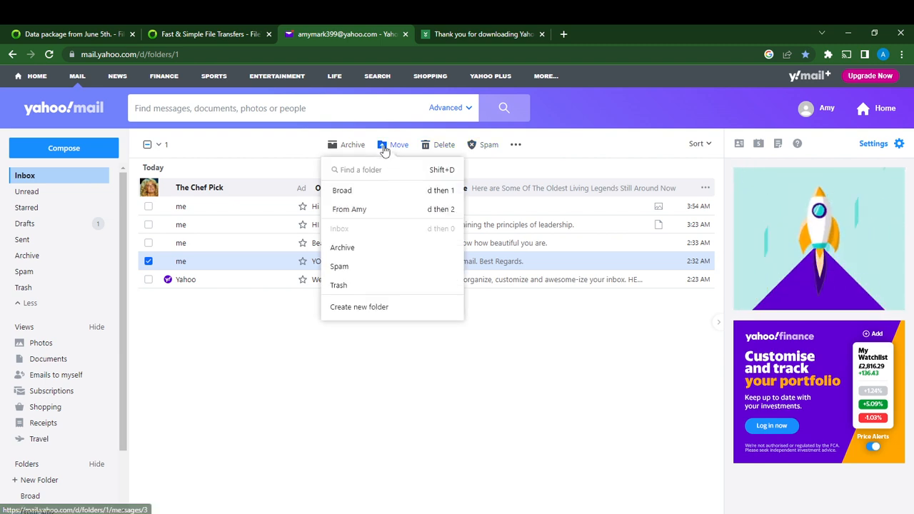
{"action": "mouse_move", "coordinate": [366, 198]}
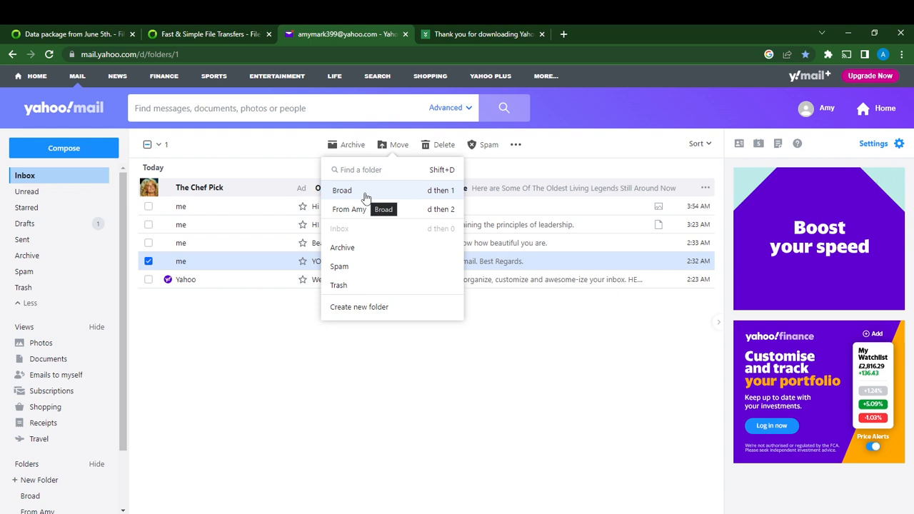
{"action": "mouse_move", "coordinate": [382, 199]}
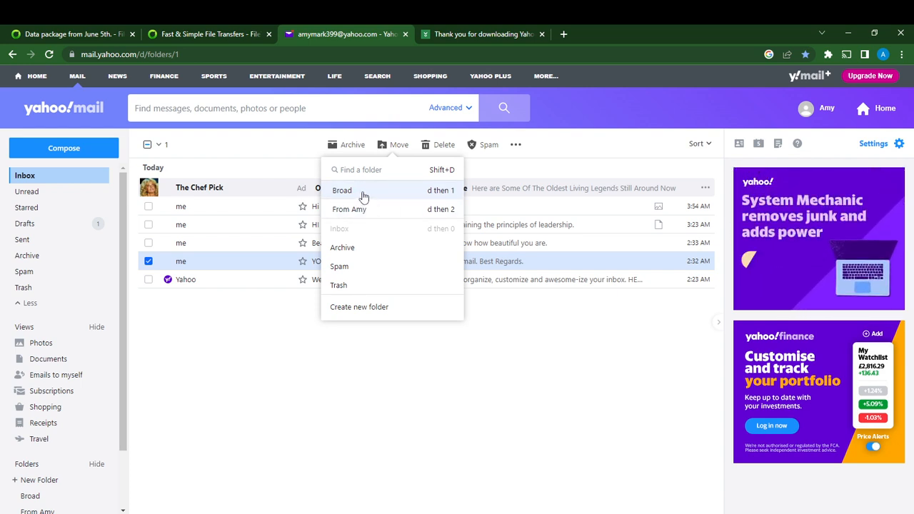
{"action": "left_click", "coordinate": [342, 190]}
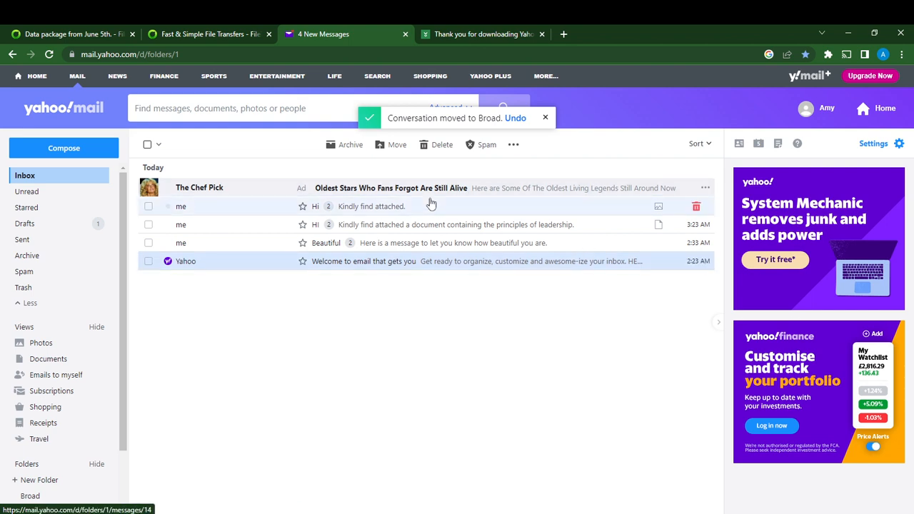
{"action": "mouse_move", "coordinate": [26, 207]}
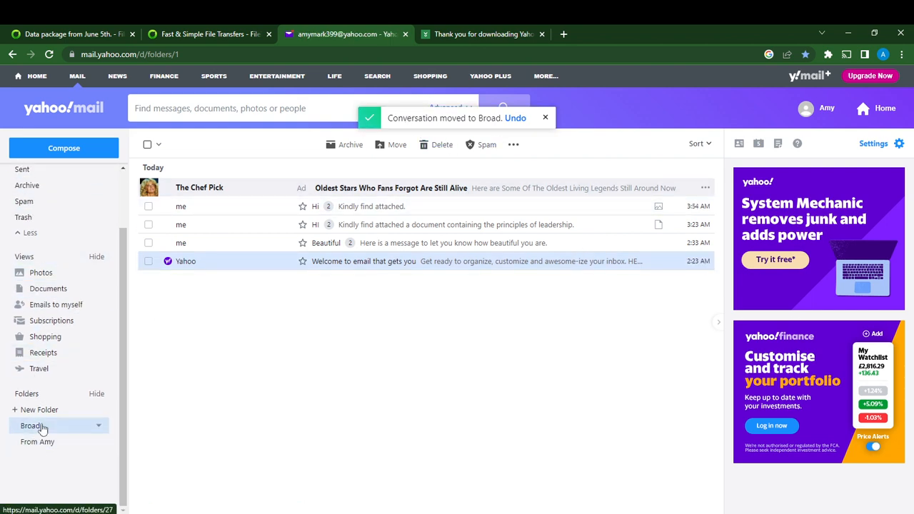
- Open the Broad folder to confirm the 'YO!' conversation is there
{"action": "left_click", "coordinate": [31, 425]}
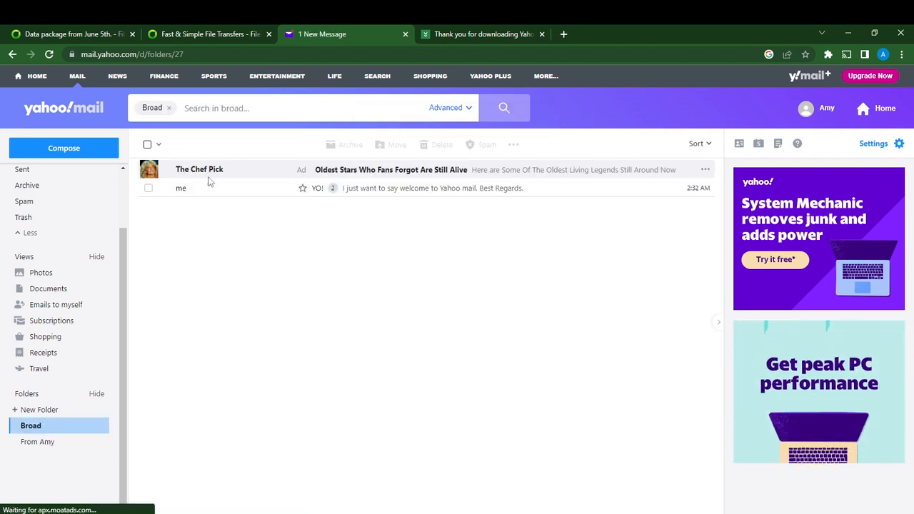
{"action": "mouse_move", "coordinate": [408, 188]}
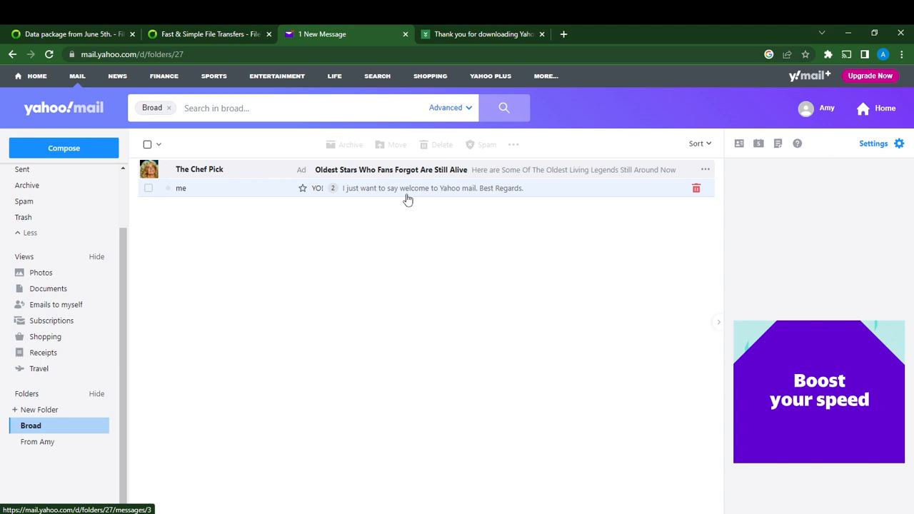
{"action": "mouse_move", "coordinate": [101, 274]}
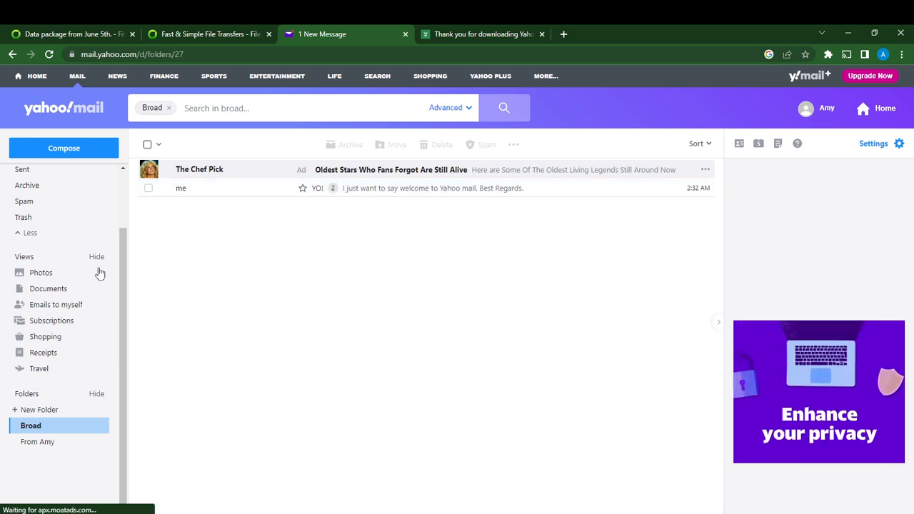